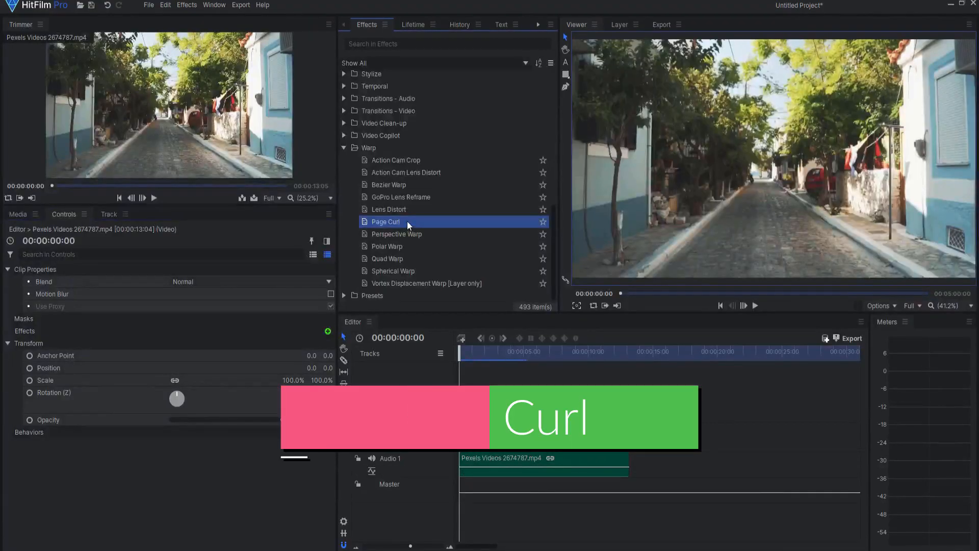
# Apply the Page Curl warp effect to the street video clip
pyautogui.doubleClick(385, 221)
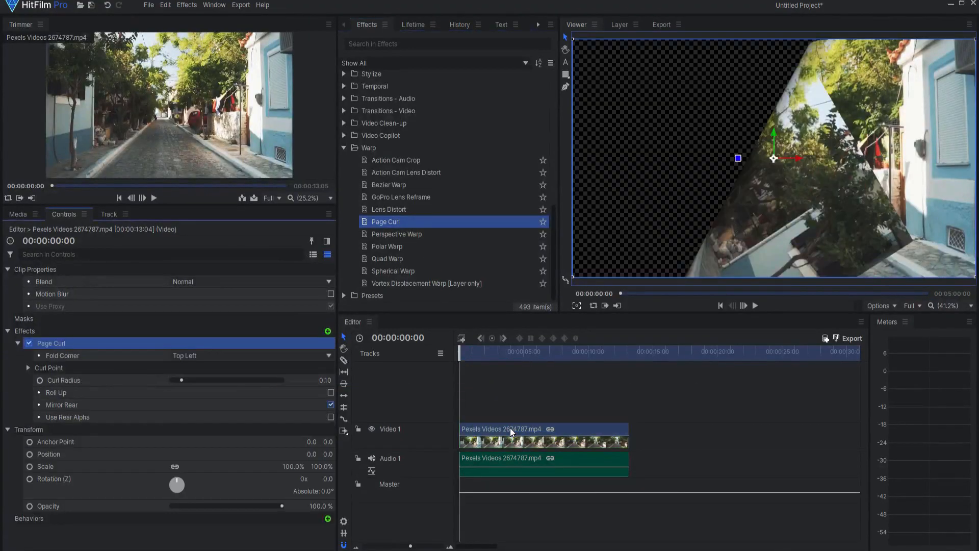